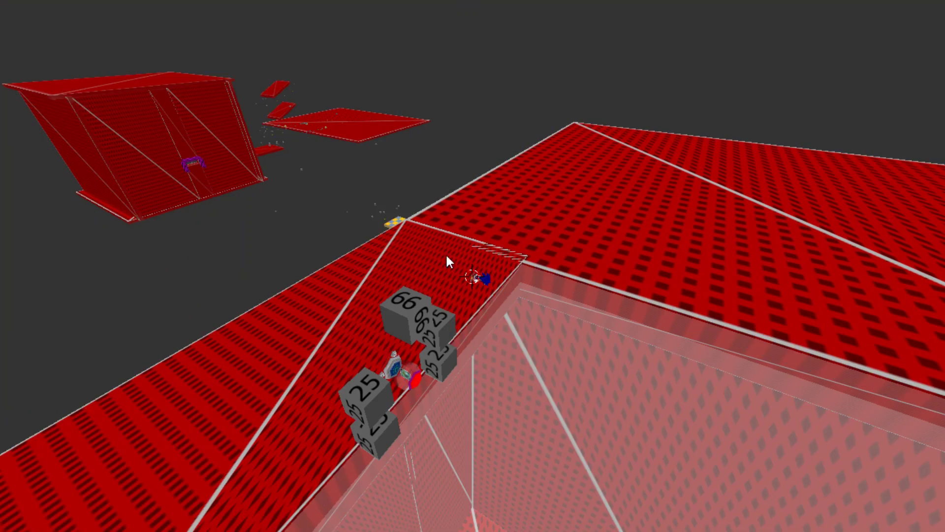
mouse_move(15, 34)
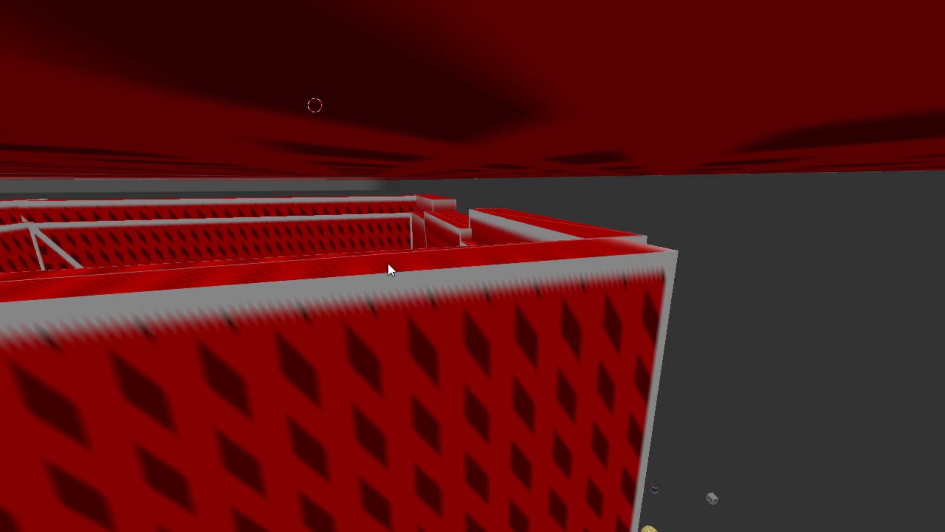
mouse_move(717, 328)
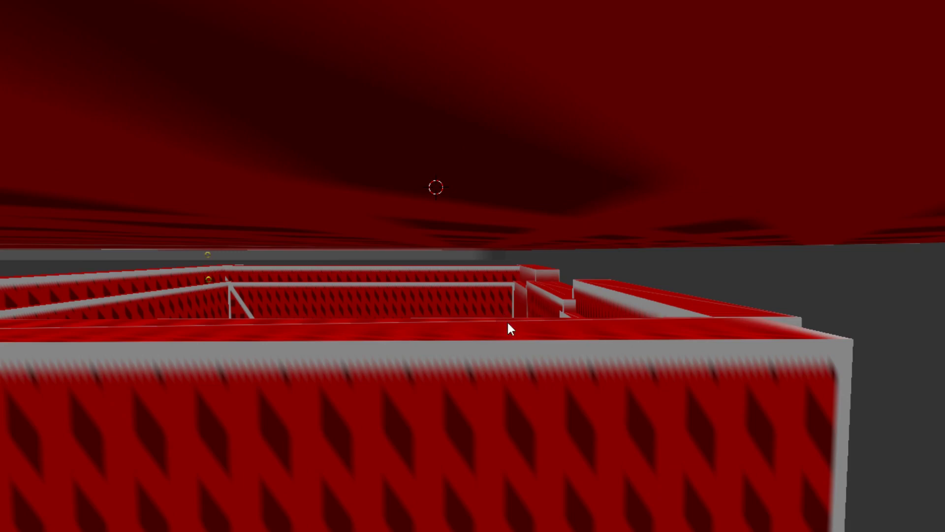
mouse_move(497, 235)
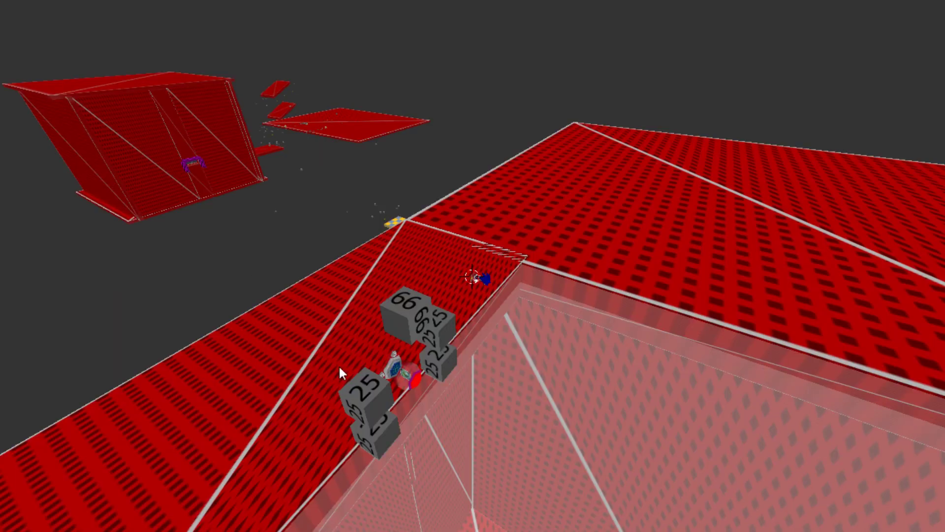
mouse_move(340, 373)
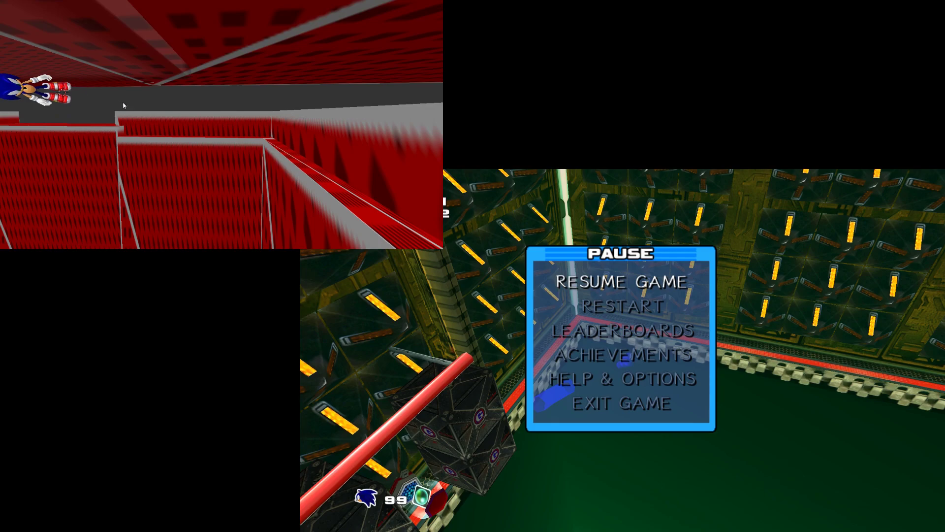
mouse_move(187, 104)
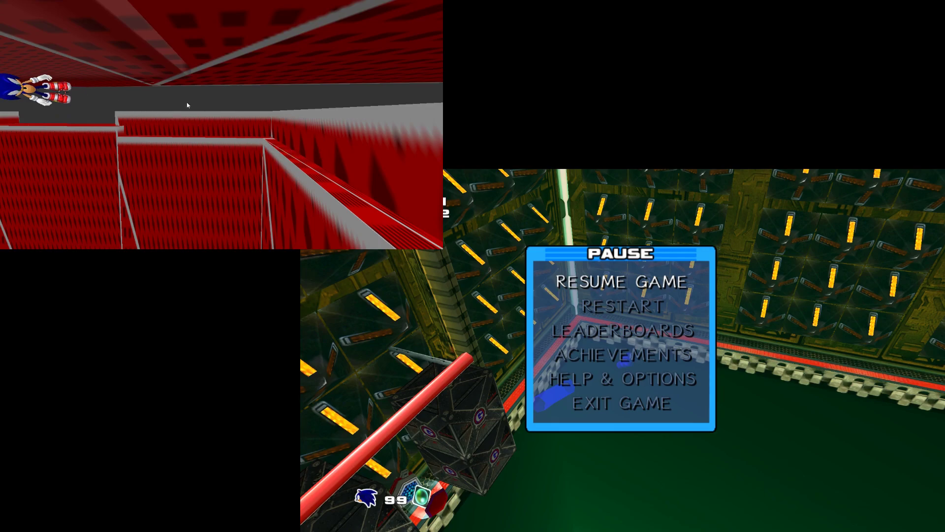
mouse_move(200, 128)
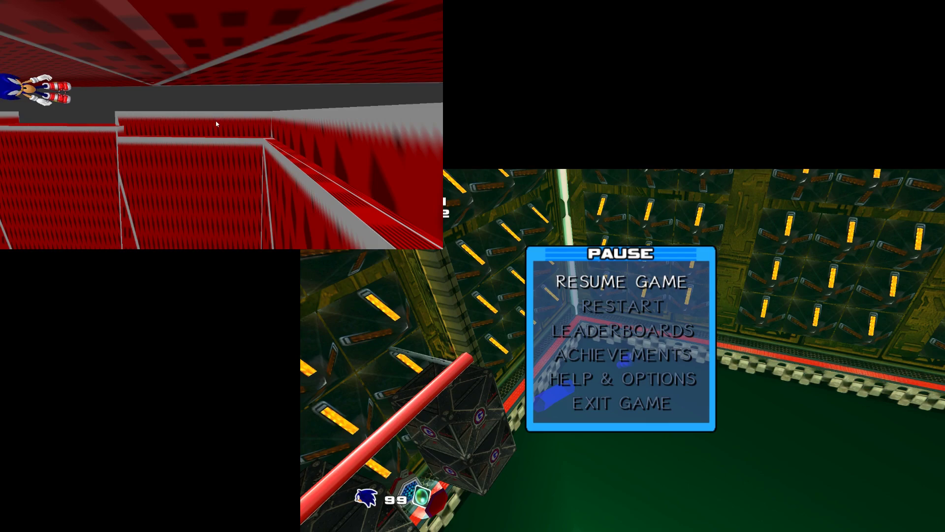
mouse_move(226, 130)
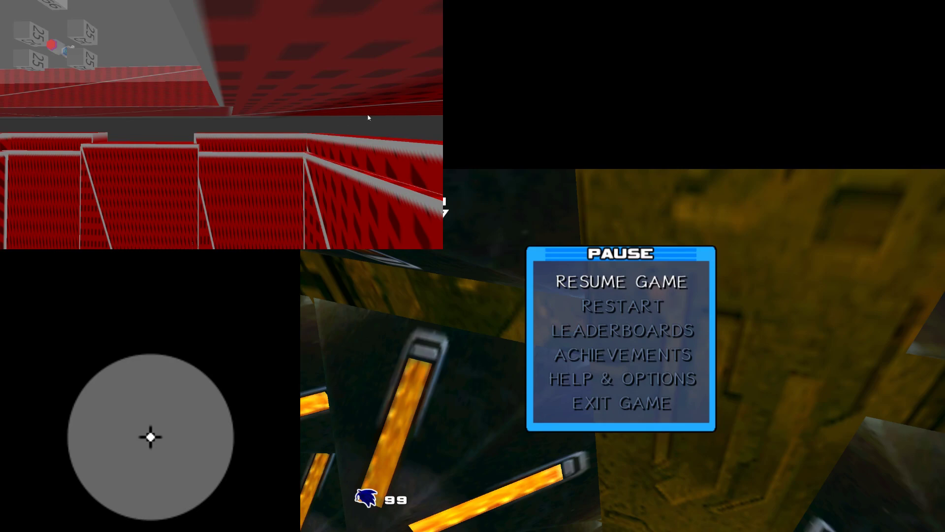
mouse_move(427, 138)
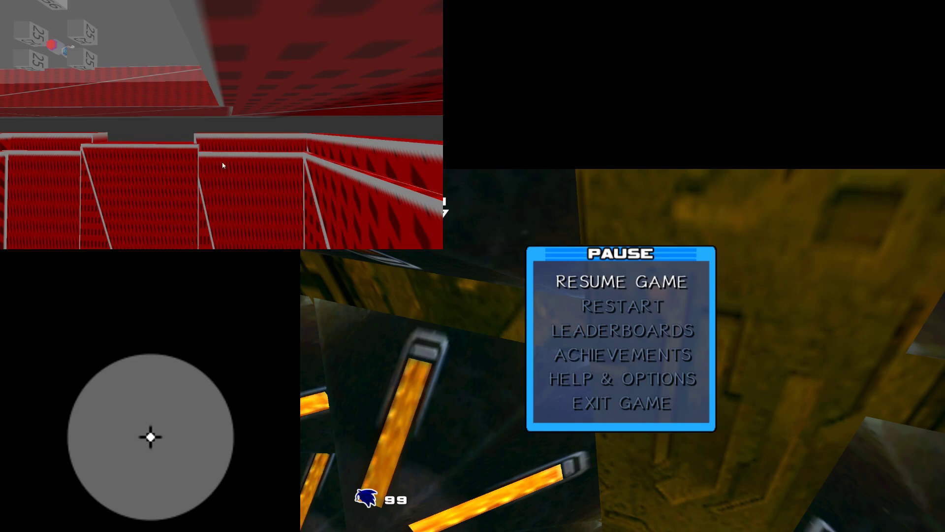
mouse_move(417, 146)
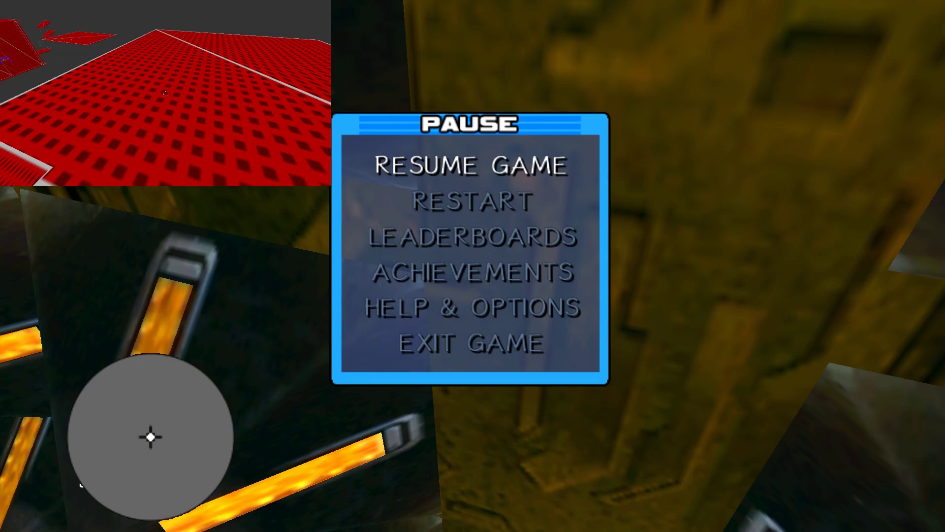
- Unpause Sonic Generations from the pause menu so Sonic advances into Crazy Gadget's green block room
left_click(471, 164)
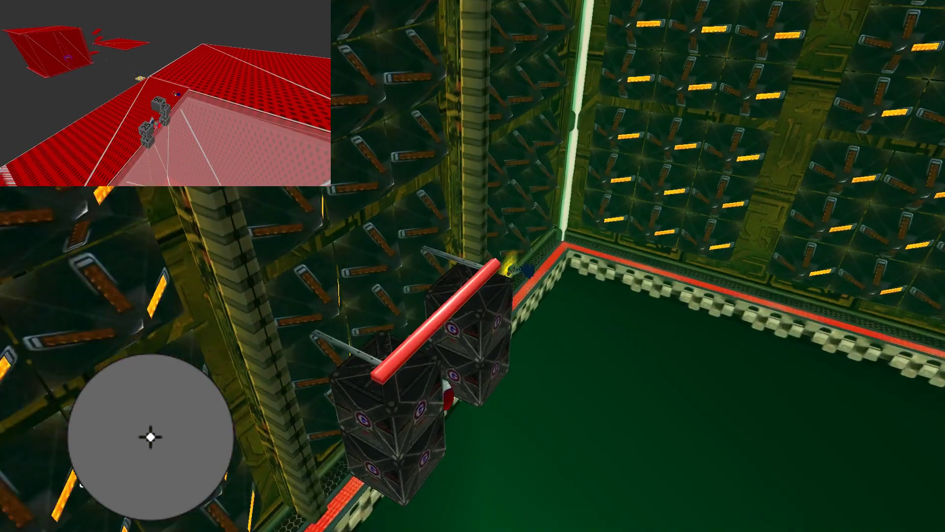